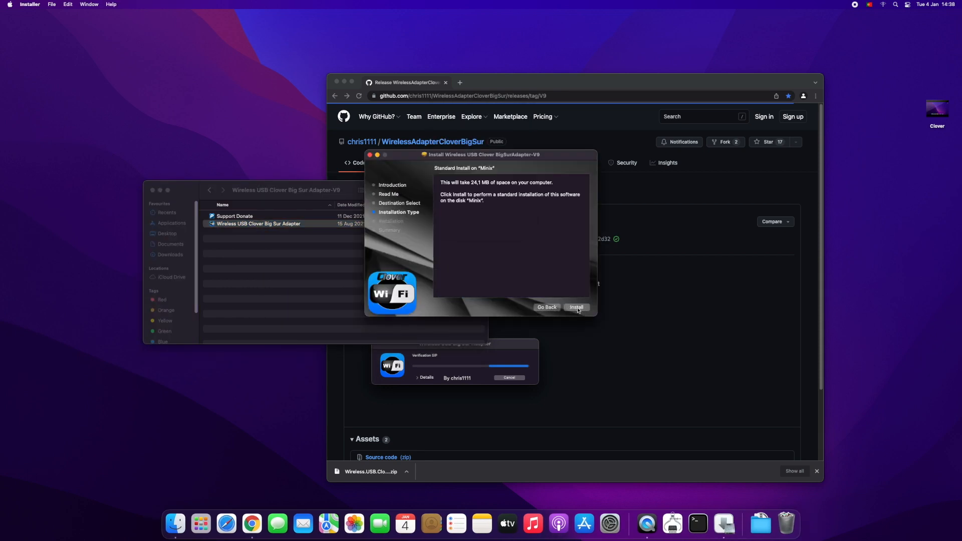
Step: Begin the standard install of the Wireless USB Clover driver on the Minix disk
left_click(576, 308)
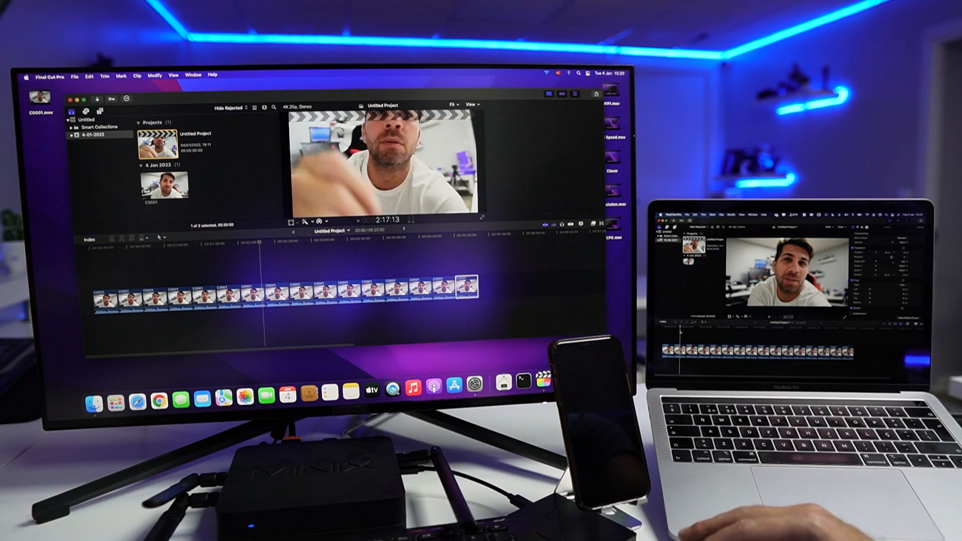
Step: Export the project as 'Teste' to the Desktop and show its background export progress
left_click(73, 75)
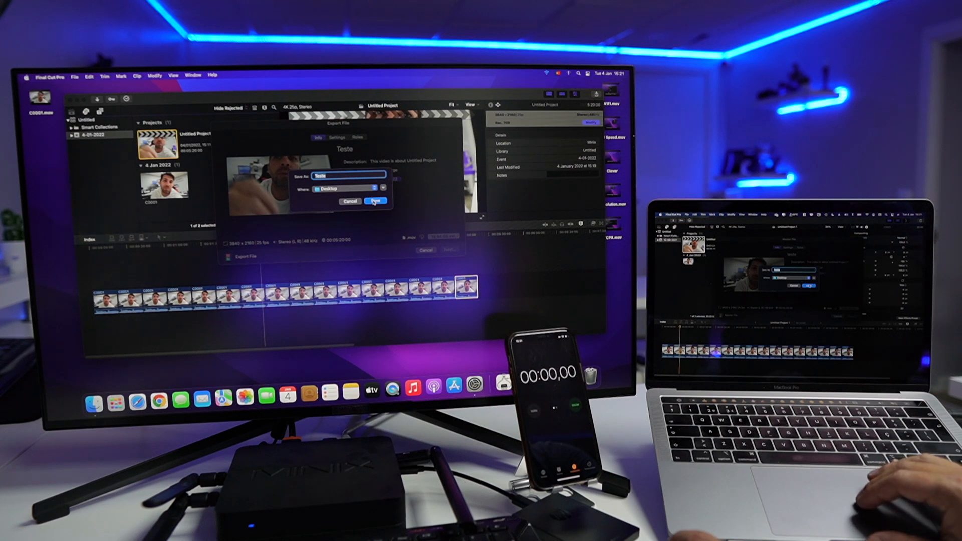
left_click(373, 201)
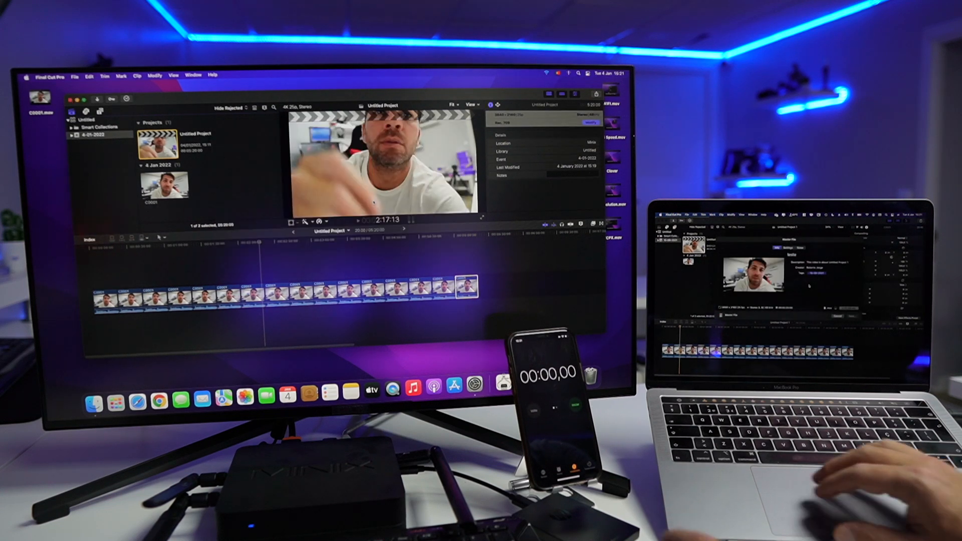
left_click(126, 99)
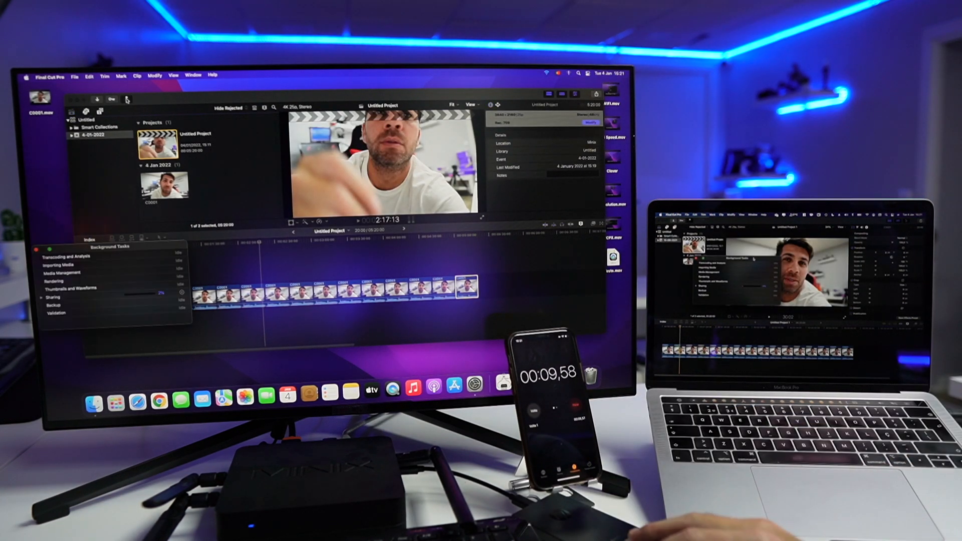